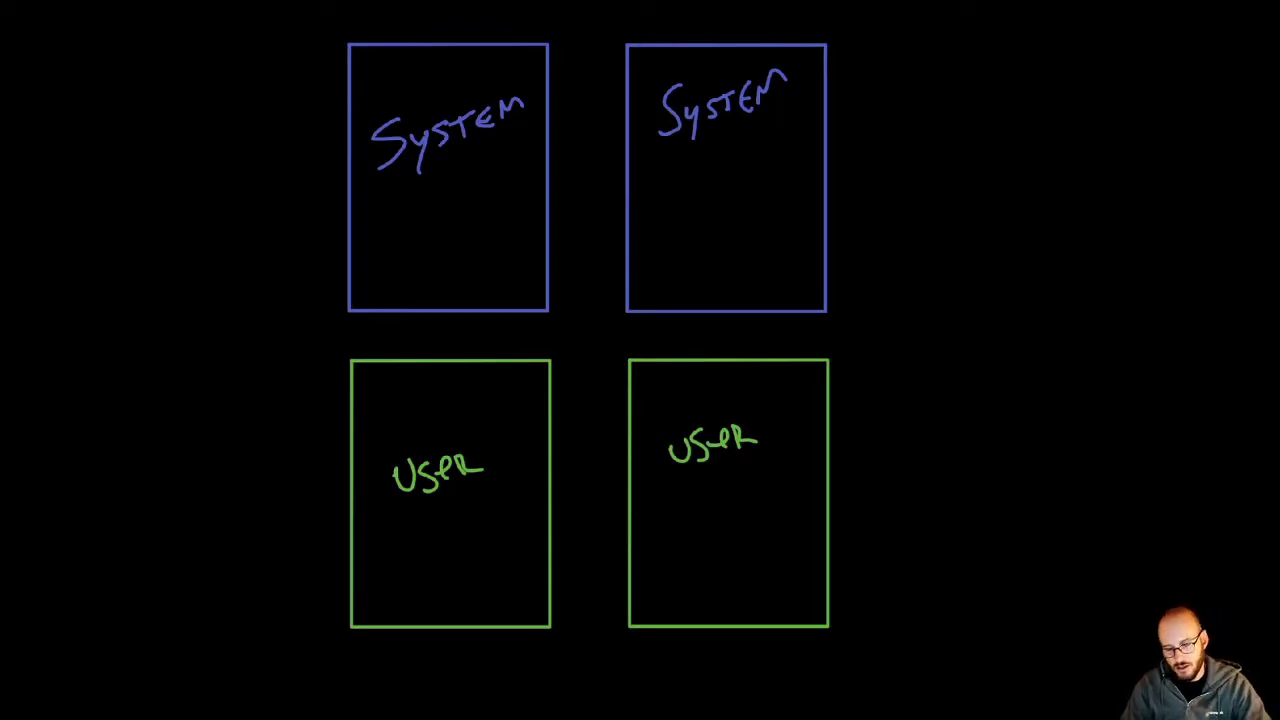
Draw braces beside the system and user box pairs and label each group VMSS.
left_click_drag(858, 35, 878, 285)
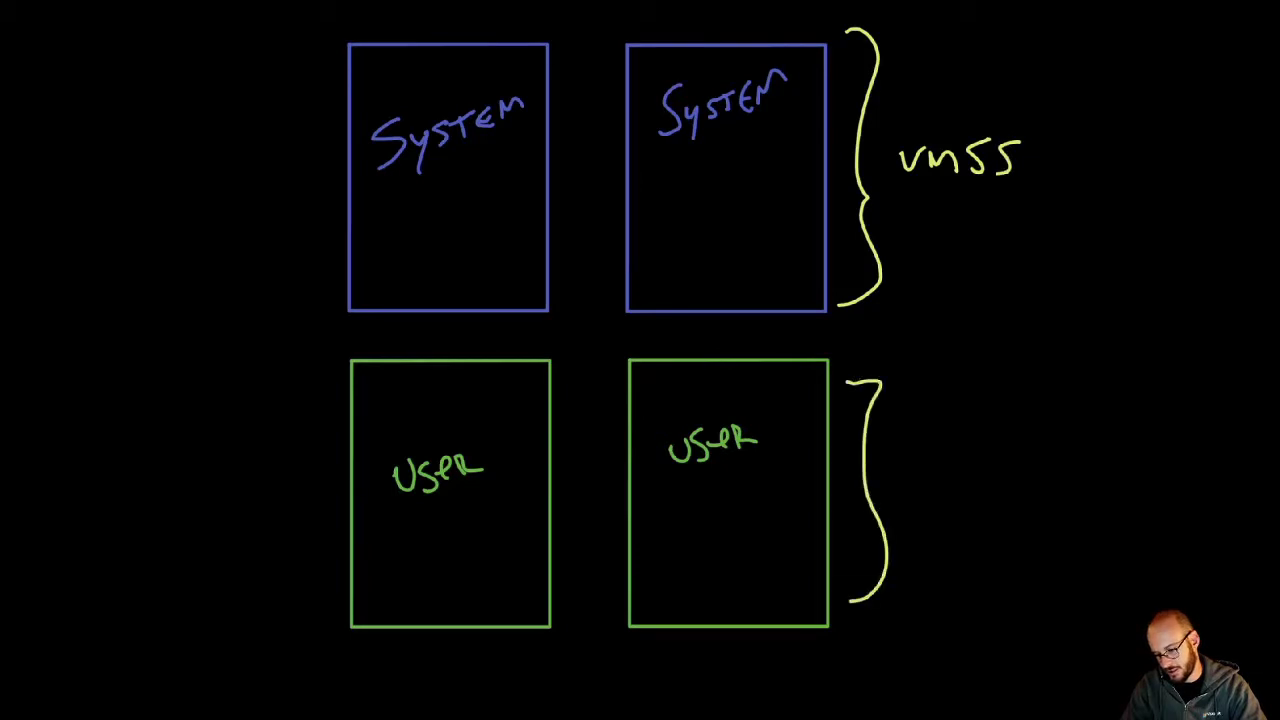
type("vns")
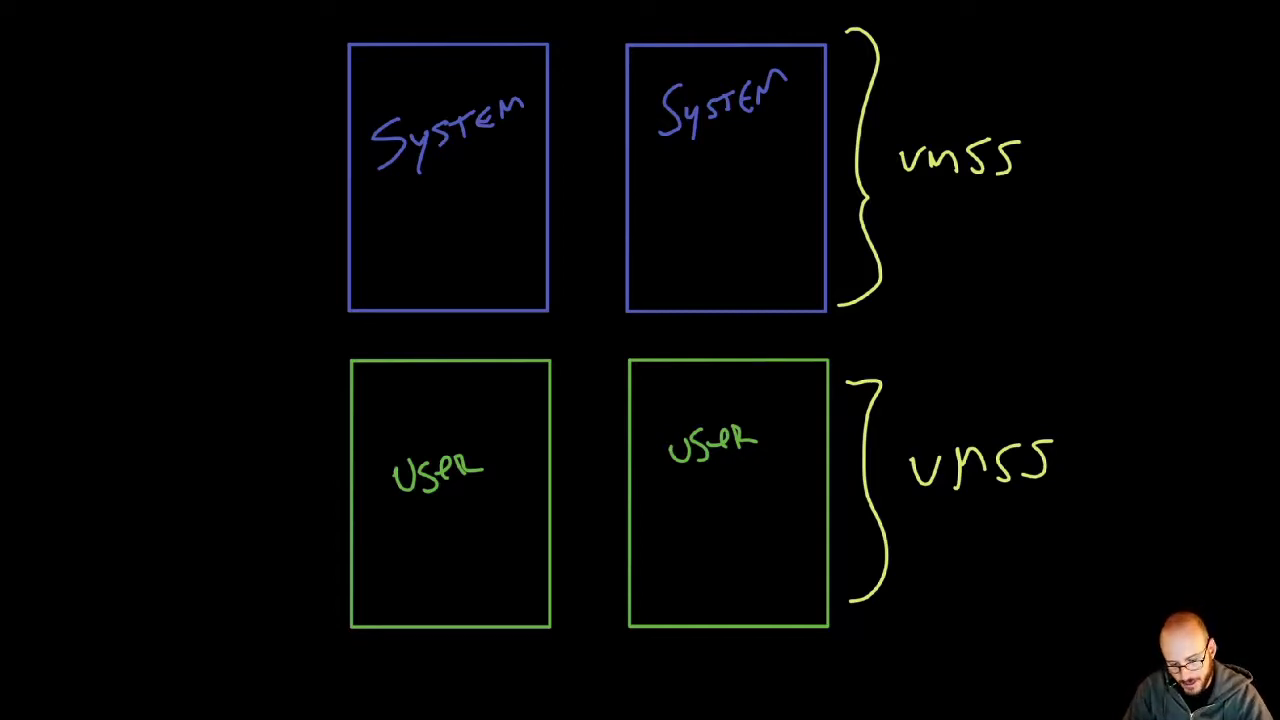
Handwrite DS2_V2 in both system boxes and start the DS4 label in the left user box.
type("DS")
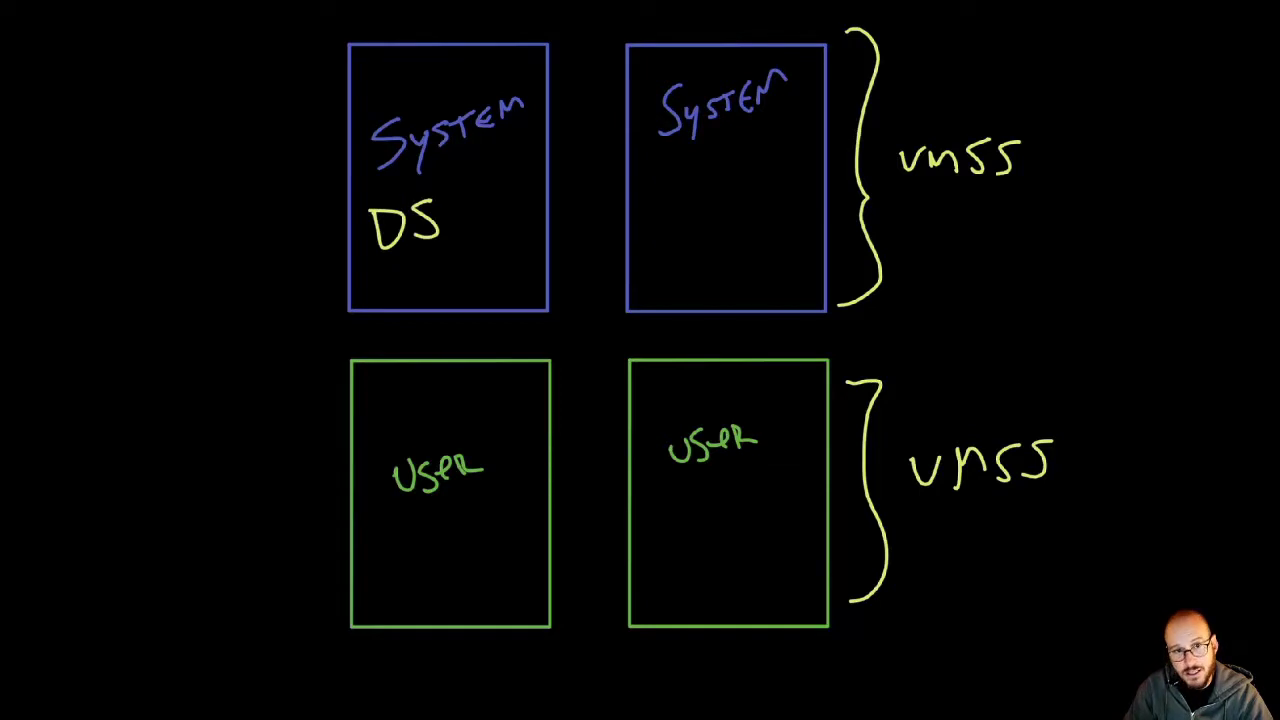
type("2_V2")
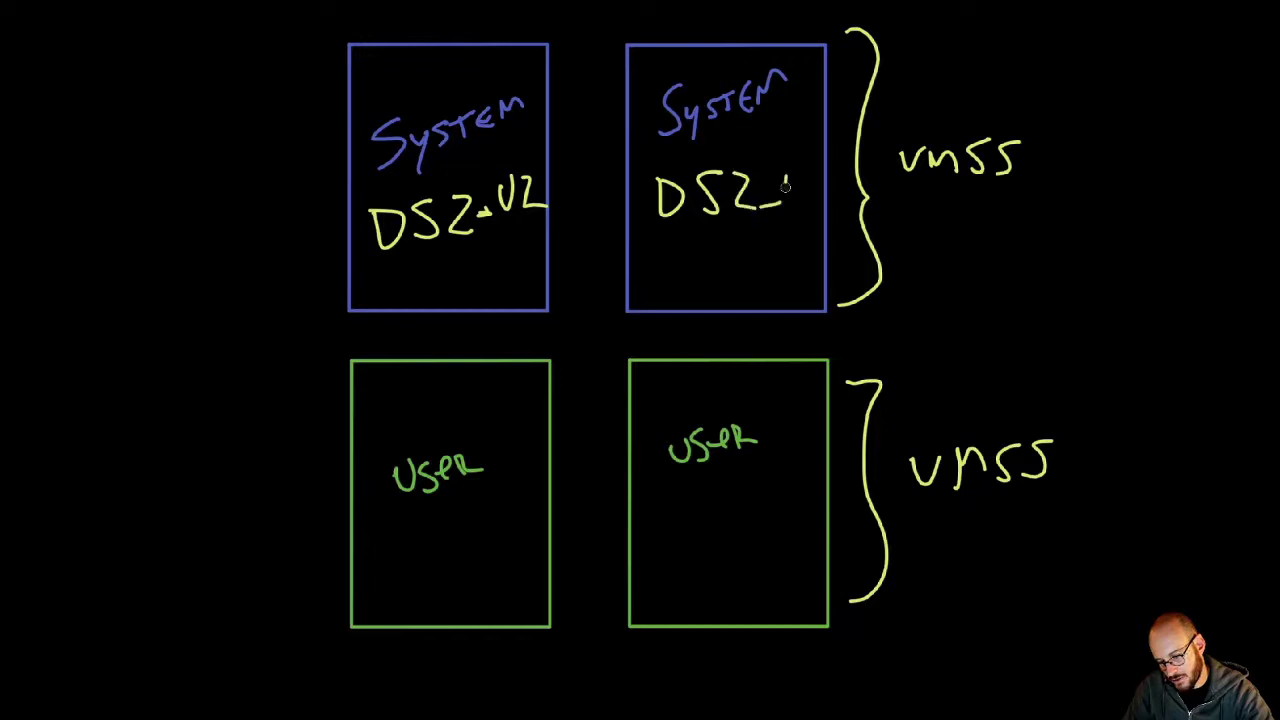
type("_U2")
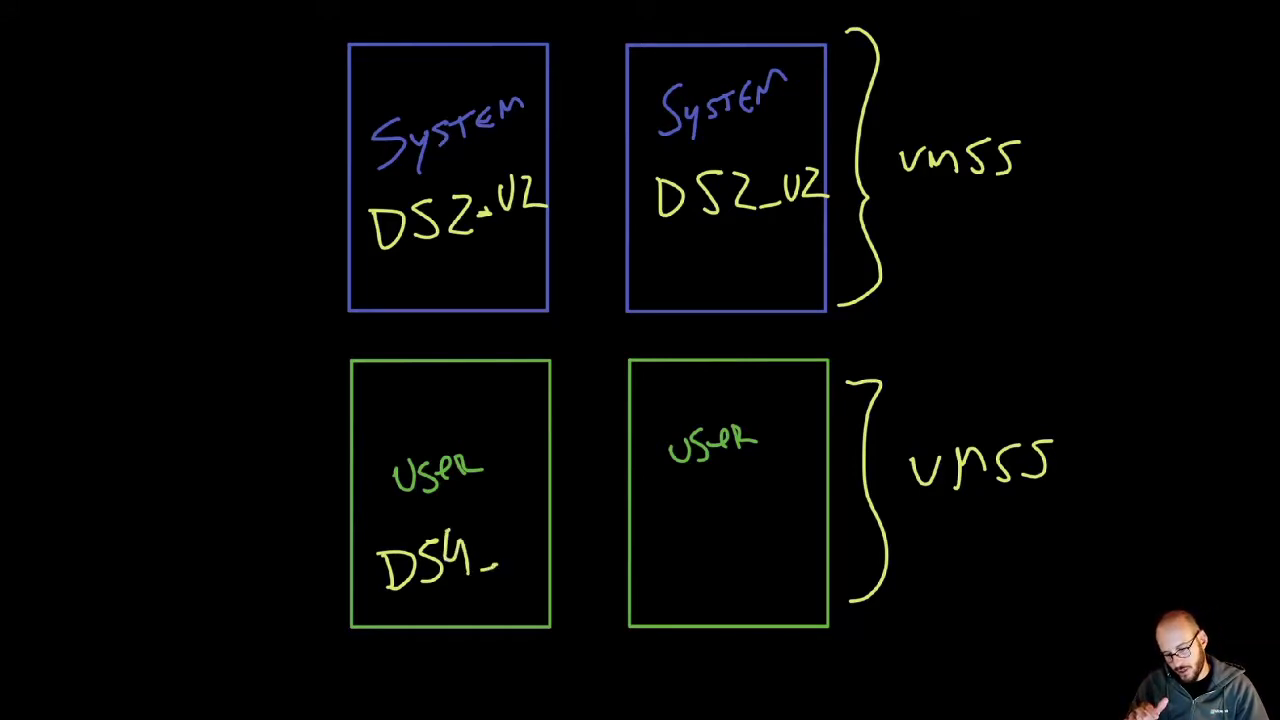
Finish DS4_V2 in the left user box and write DS4 in the right user box.
type("_V2")
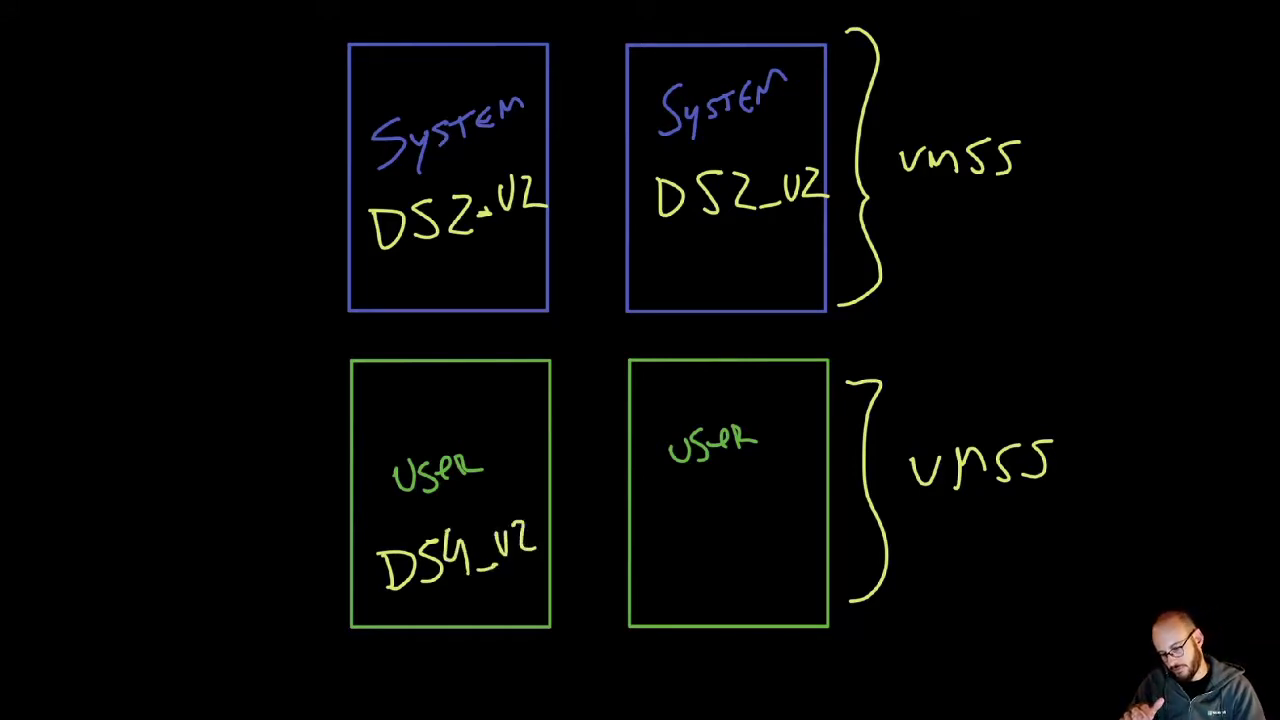
type("D")
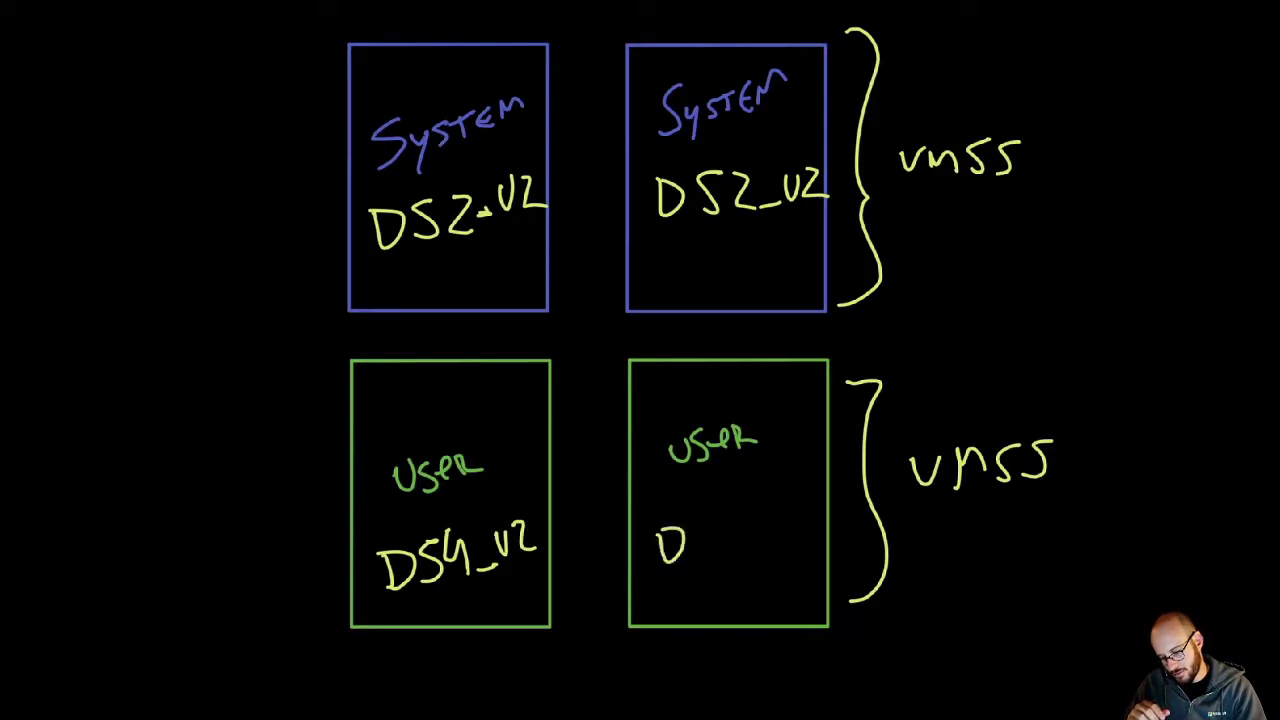
type("S4_V2")
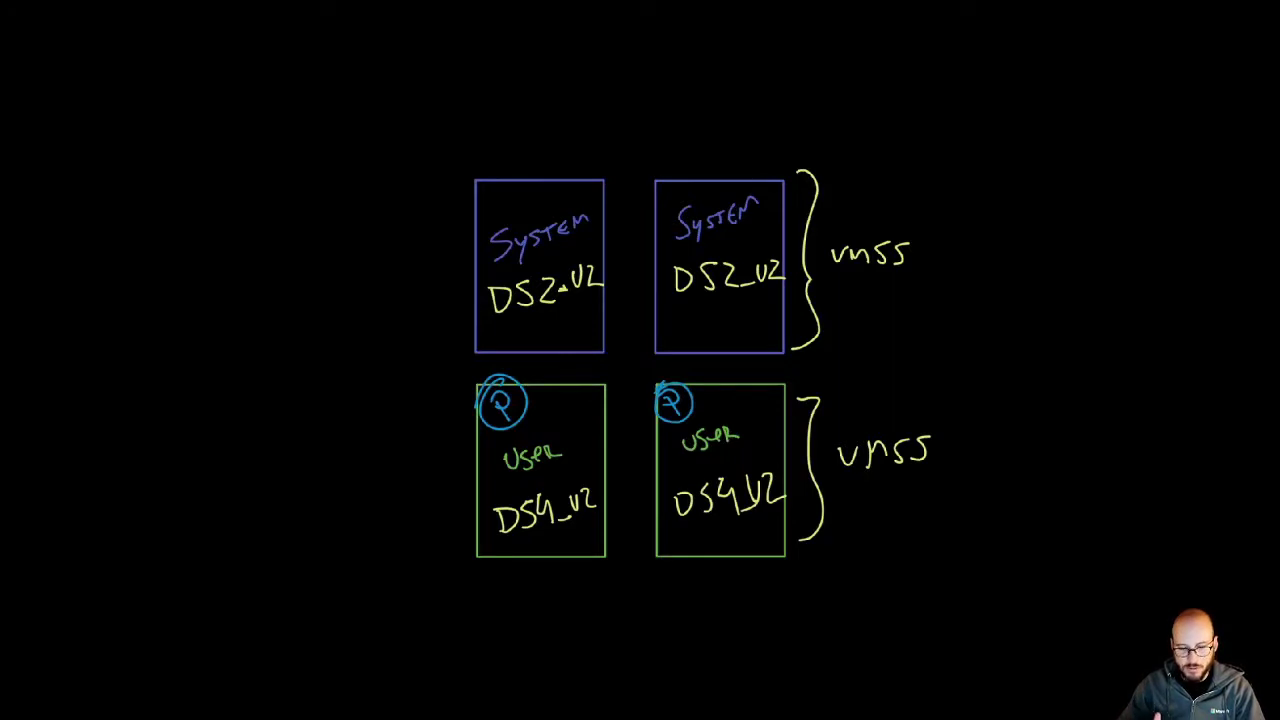
Outline the cluster, title it Spoke, and draw a left arrow labelled VNet peering.
left_click_drag(392, 90, 392, 362)
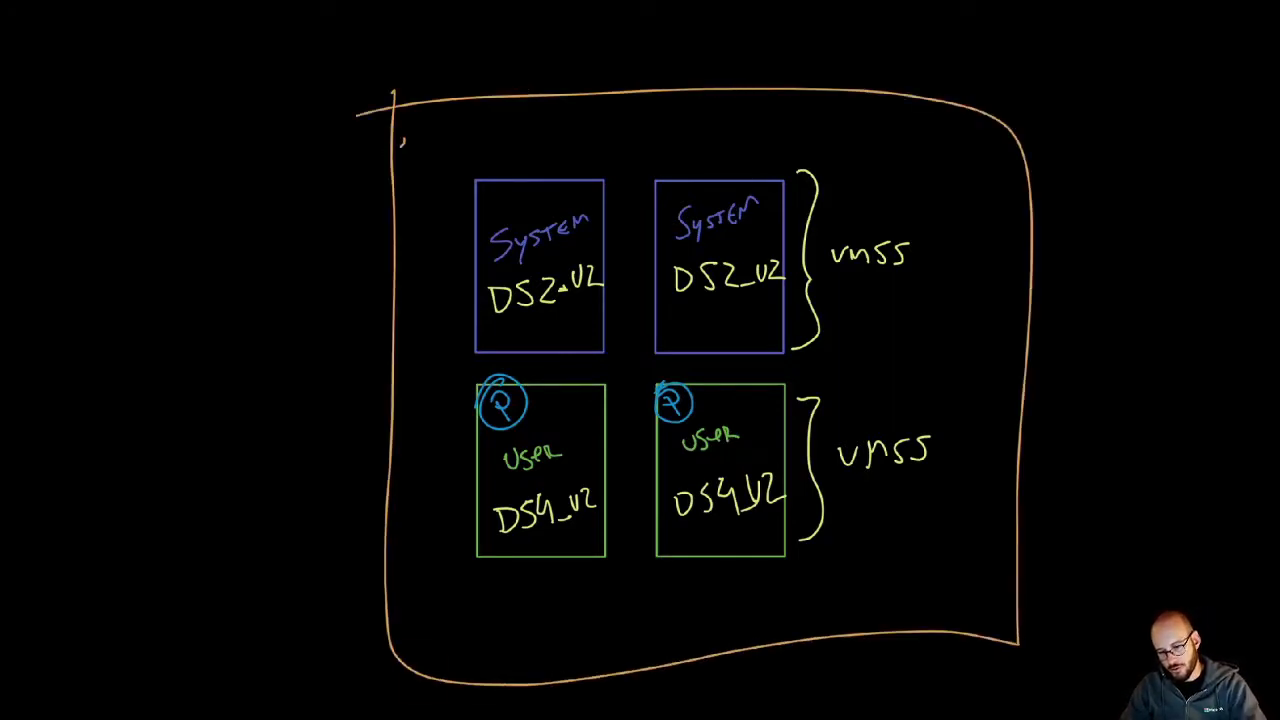
type("Spoke")
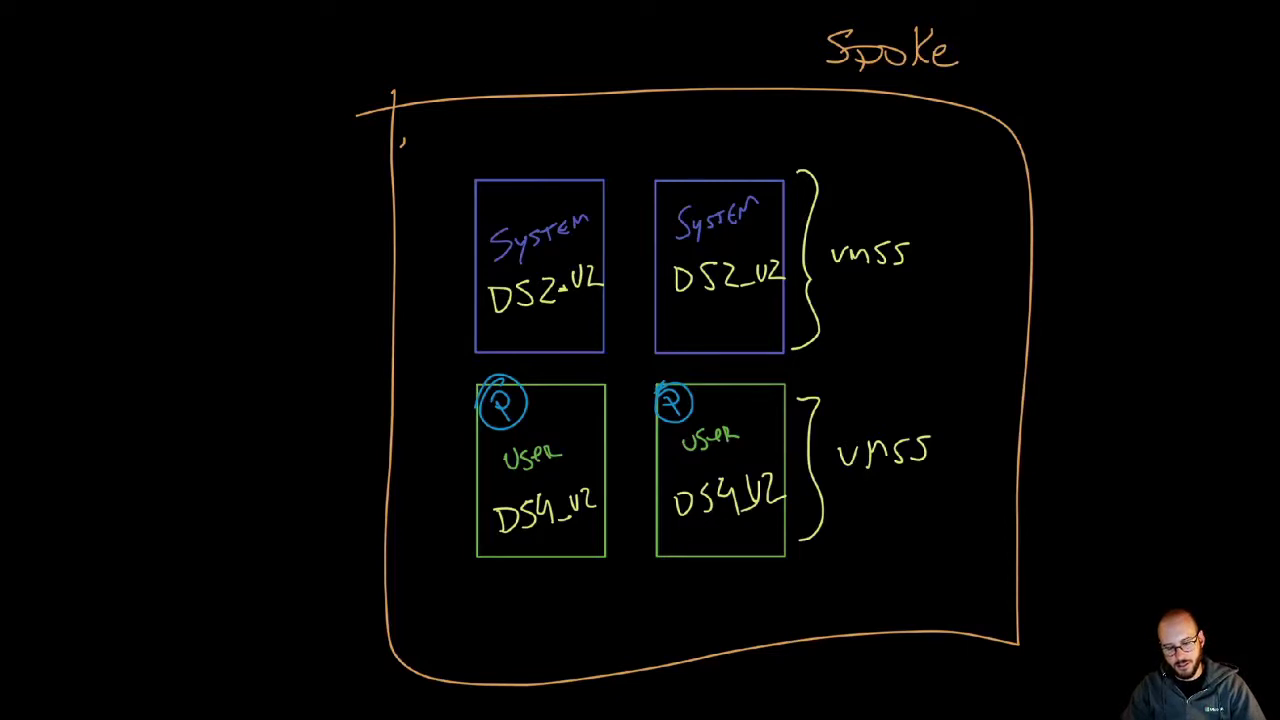
left_click_drag(248, 65, 380, 350)
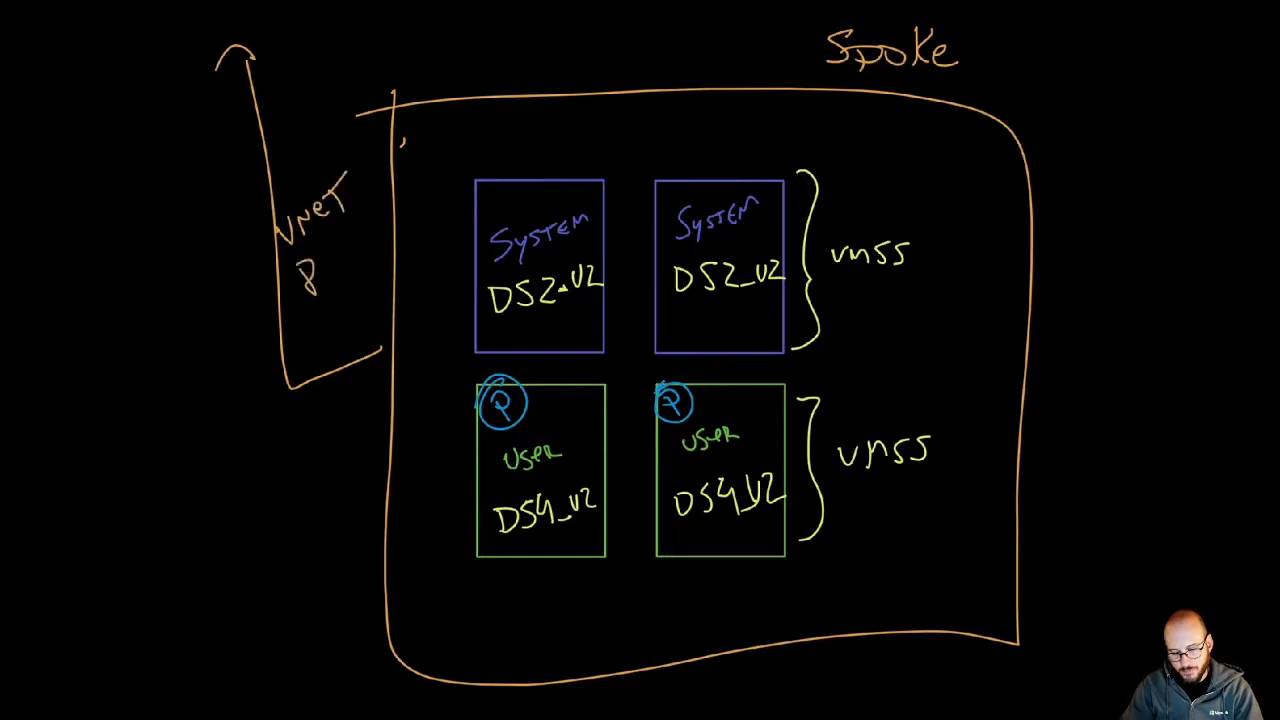
type("Peering")
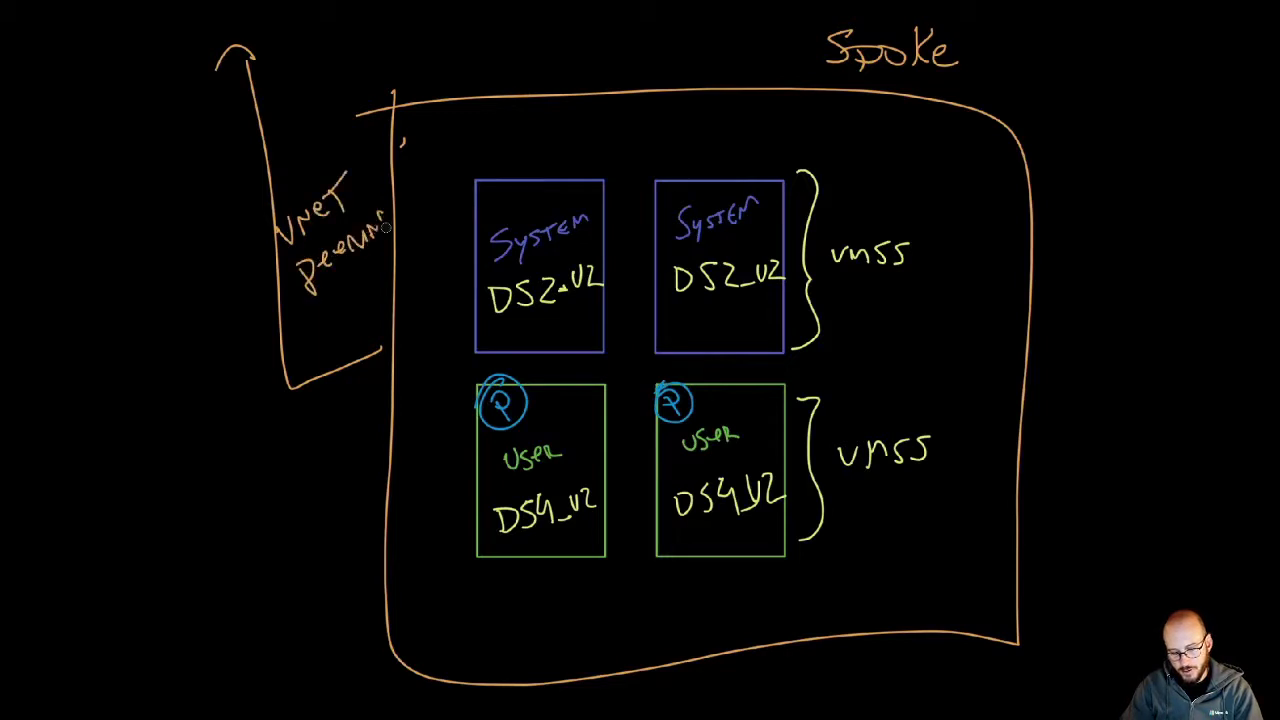